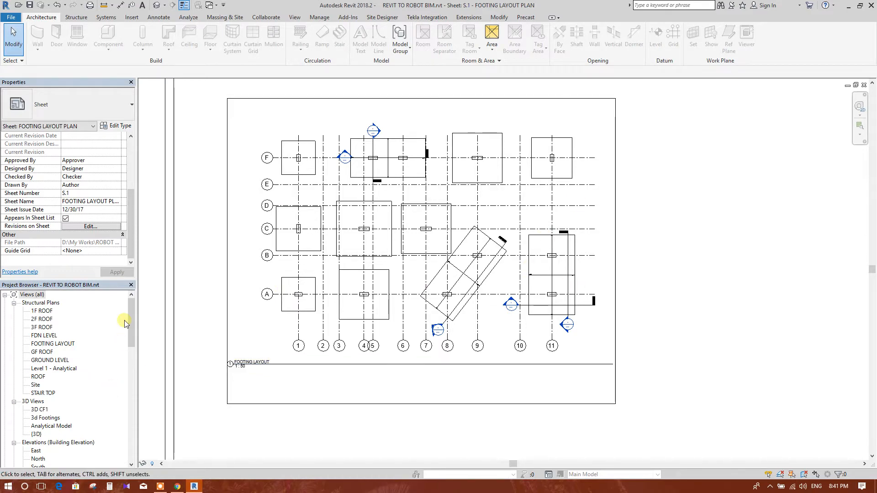
Step: Open the FOOTING LAYOUT structural plan view from the Project Browser
scroll(down, 3)
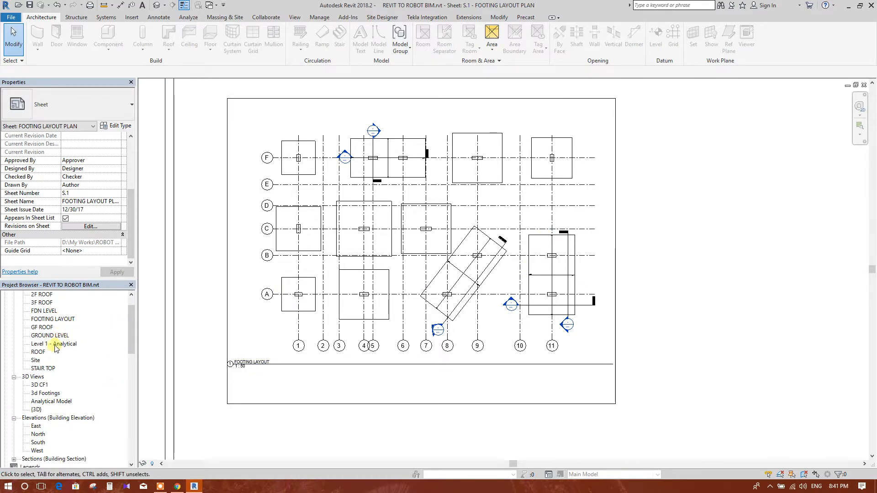
double_click(53, 319)
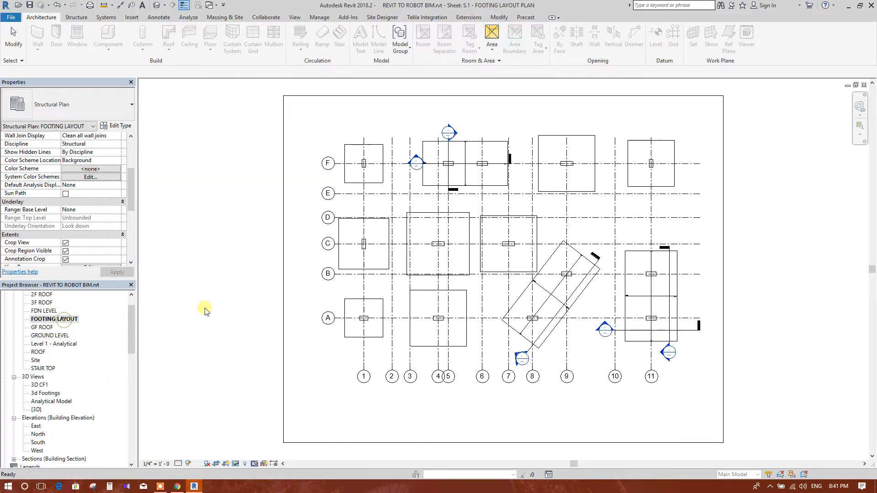
click(363, 319)
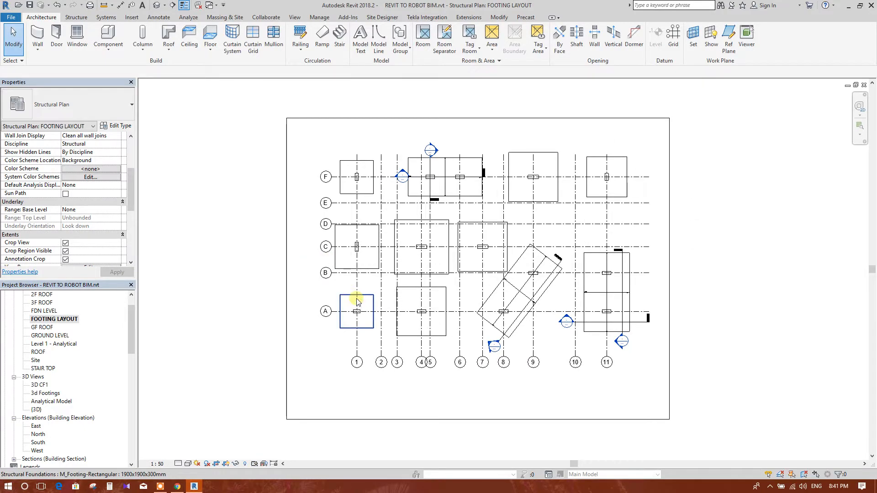
Step: Select grid line D to inspect it, then clear the selection
click(325, 223)
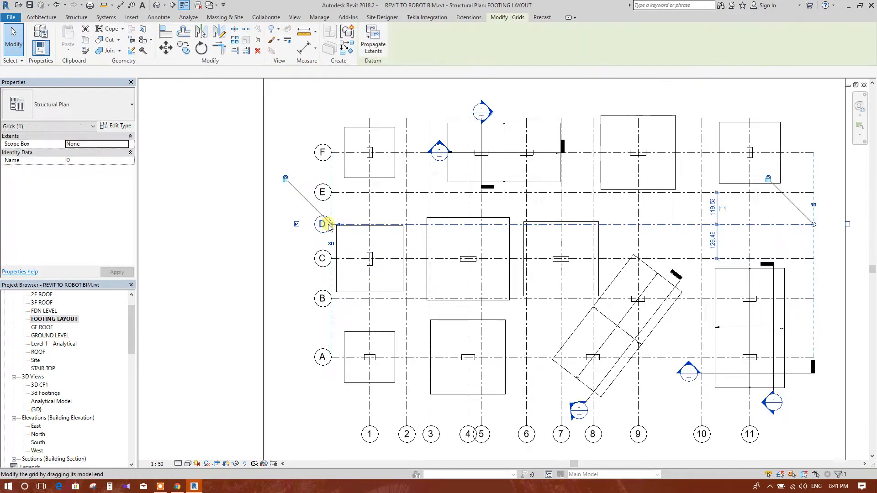
click(322, 225)
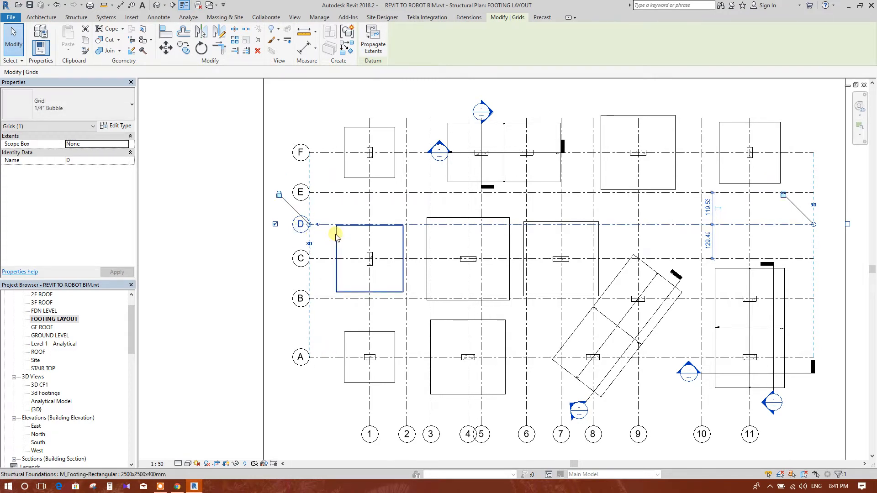
click(41, 17)
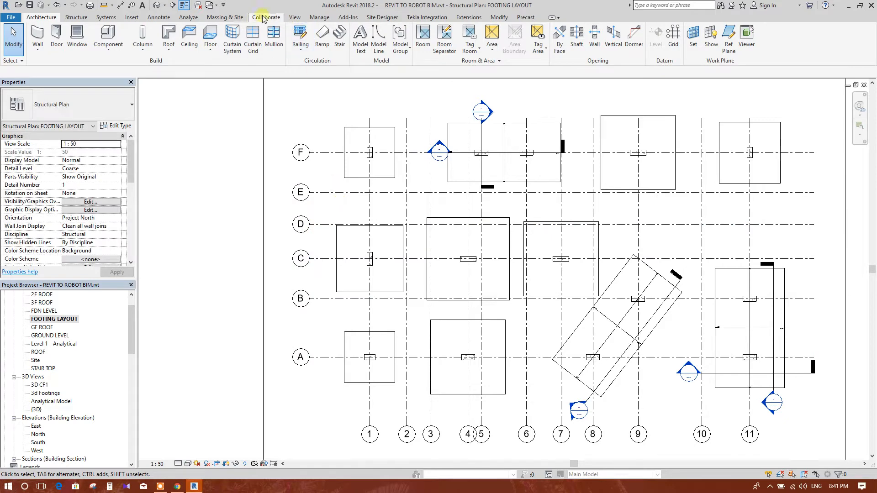
Step: Place an aligned dimension string across grid lines A through F, left of the grid bubbles
click(158, 17)
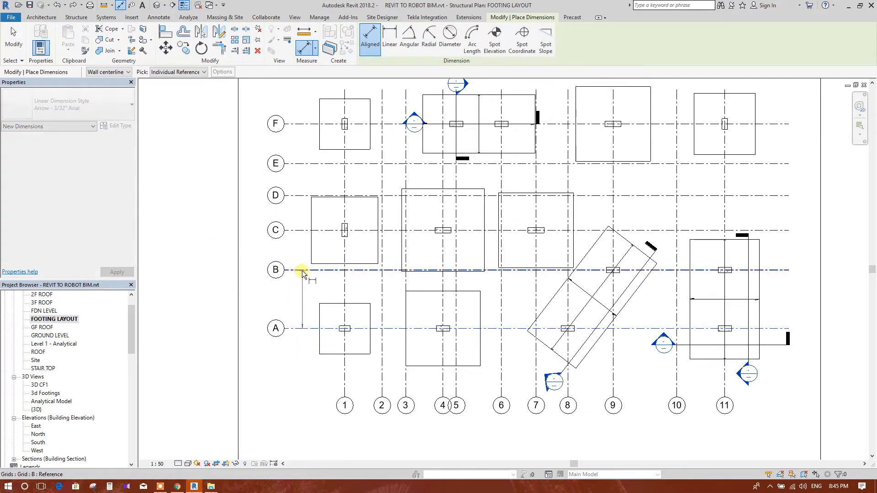
click(305, 243)
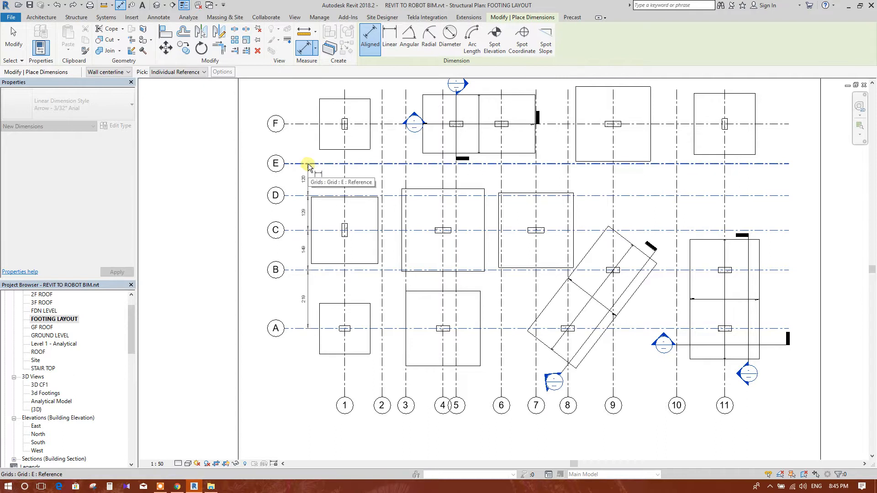
mouse_move(307, 123)
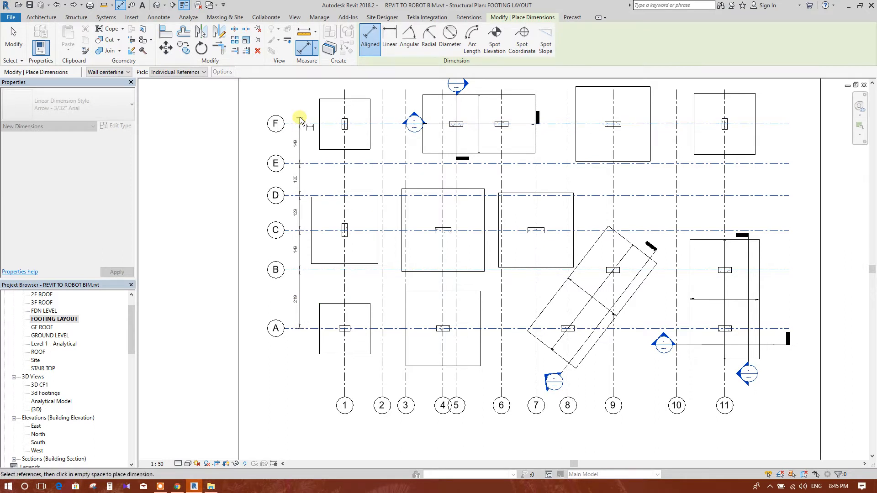
click(389, 42)
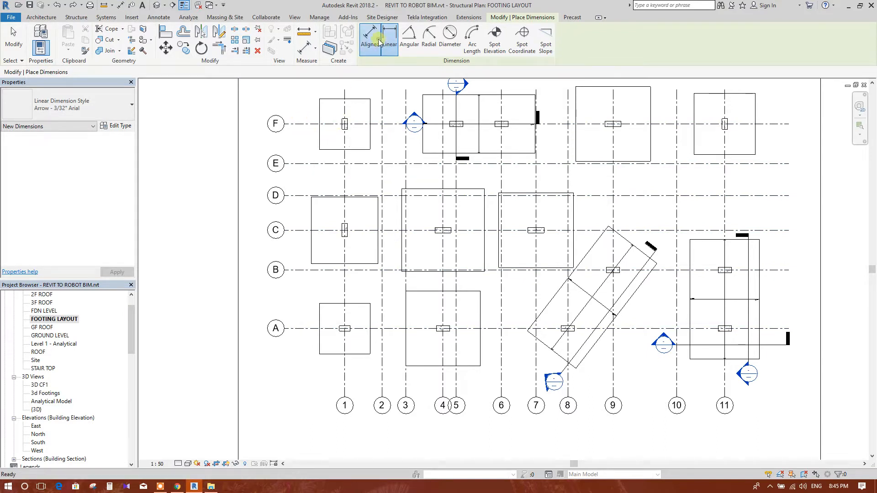
click(369, 40)
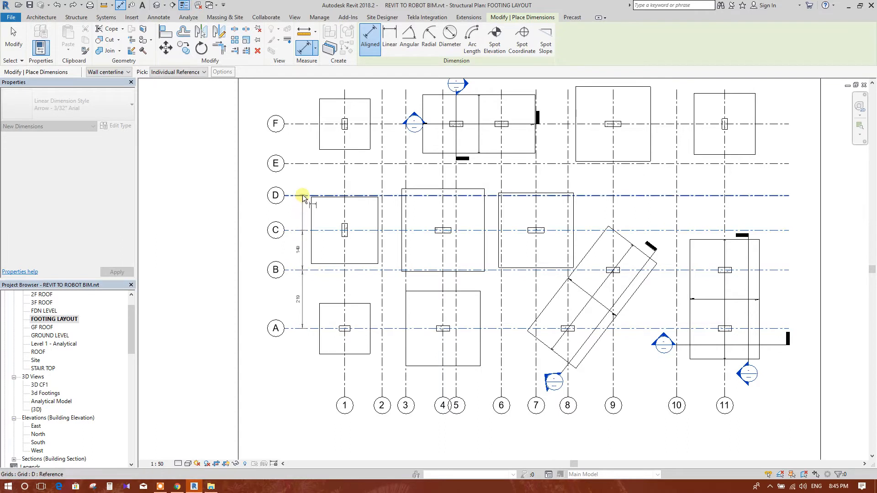
click(306, 123)
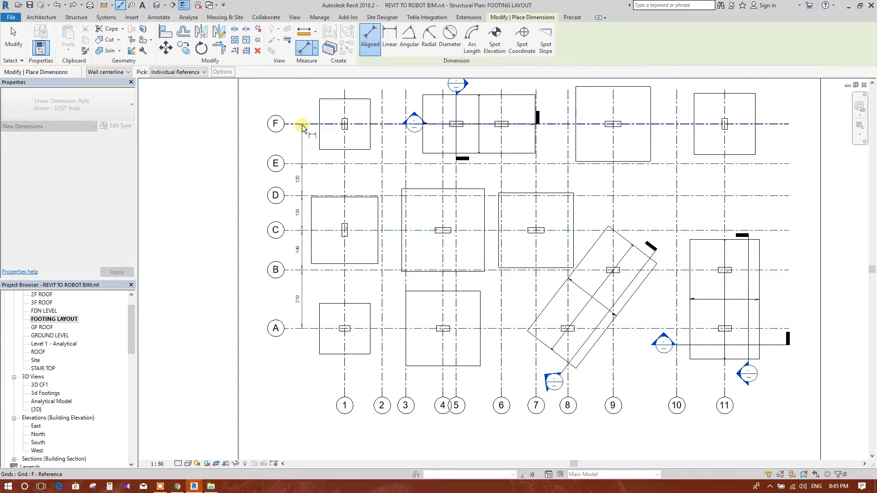
right_click(302, 129)
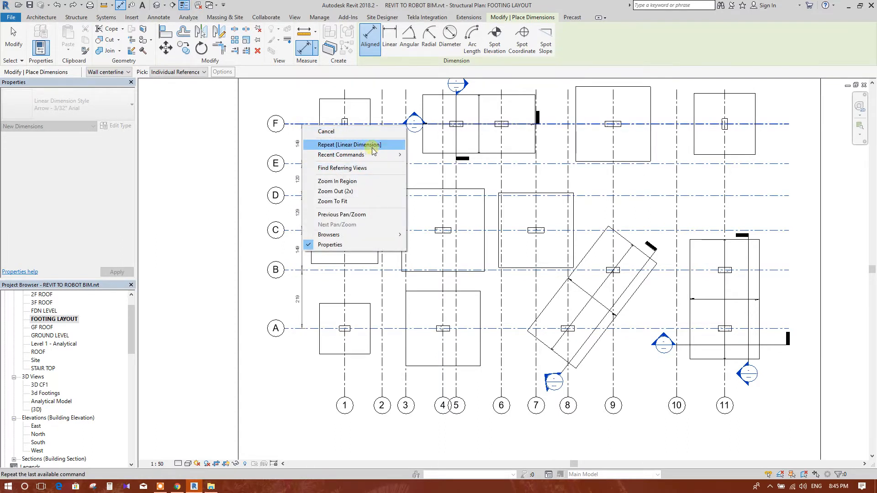
mouse_move(329, 235)
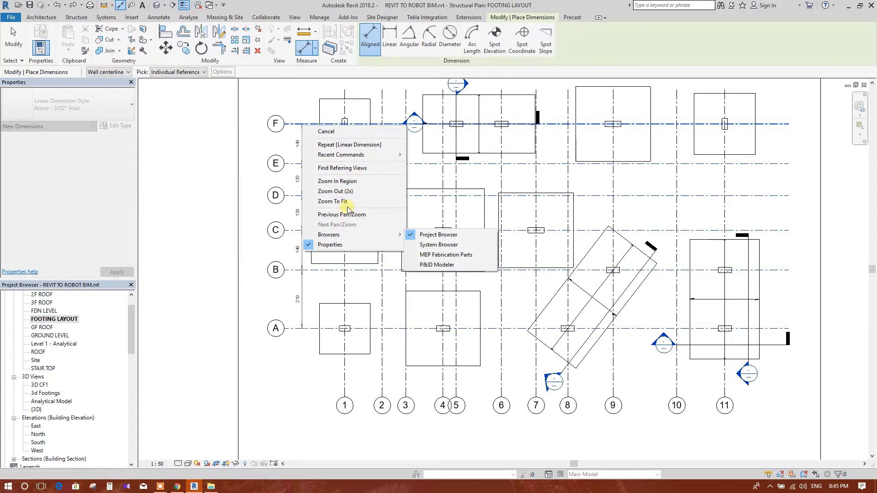
click(333, 201)
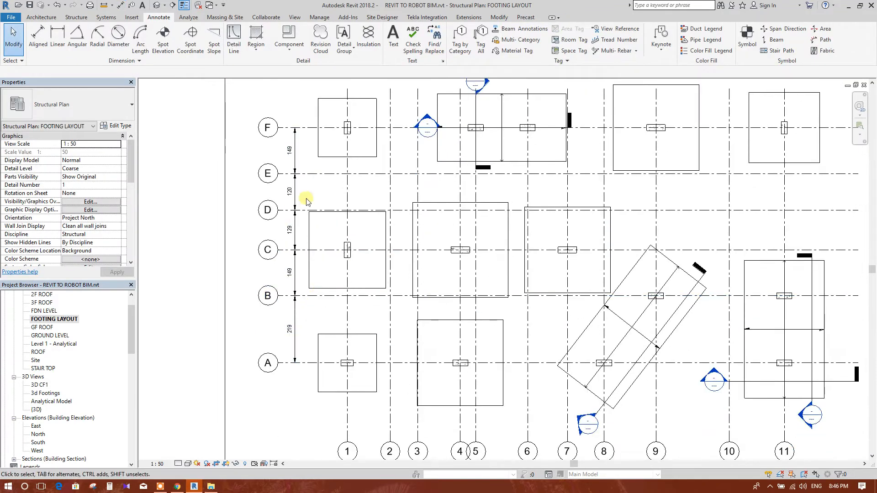
Step: Add an overall 767 dimension from grid A to grid F beside the grid spacing string
scroll(down, 3)
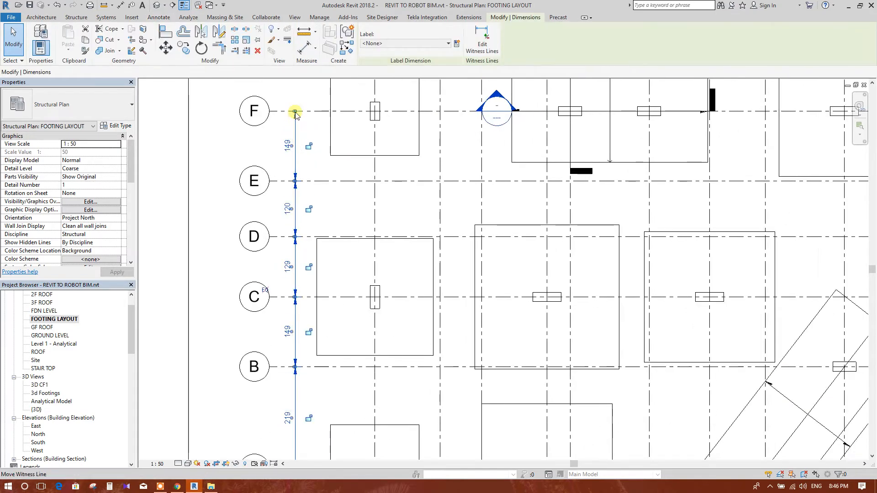
click(295, 112)
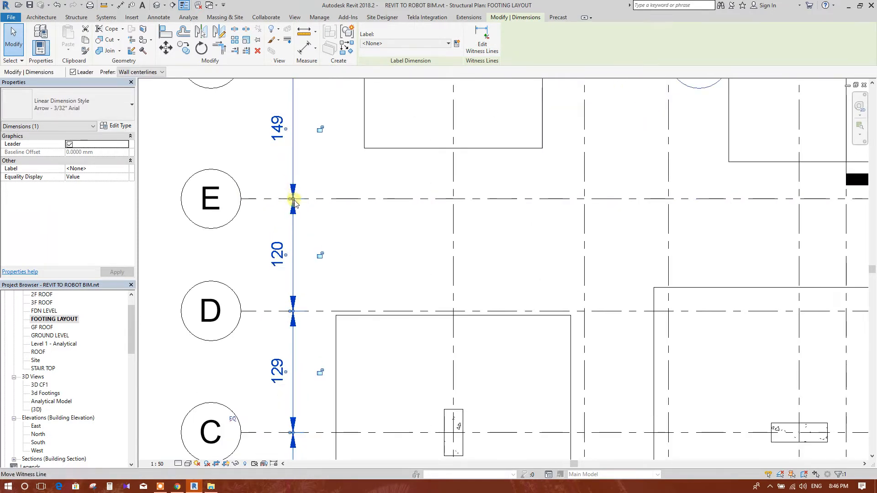
click(294, 200)
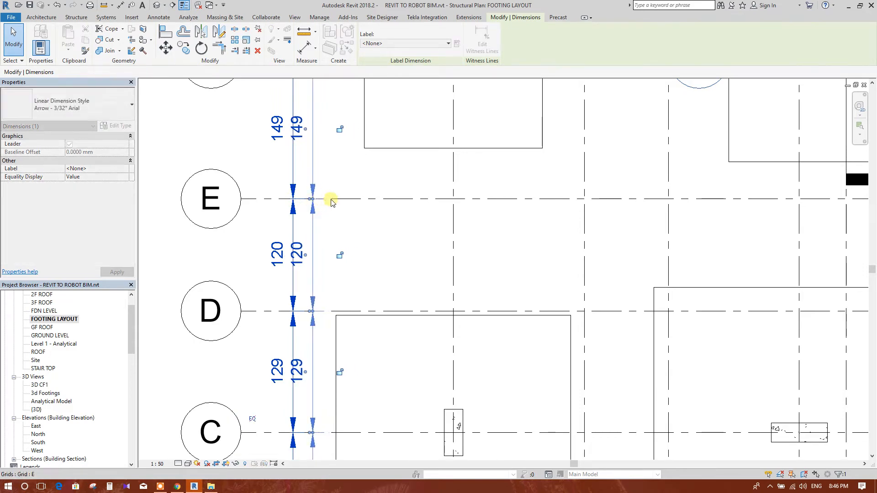
click(158, 16)
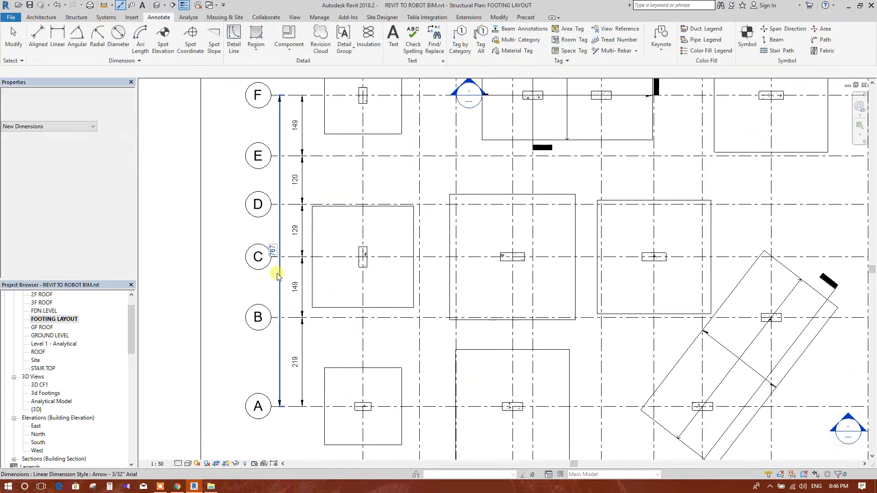
click(279, 274)
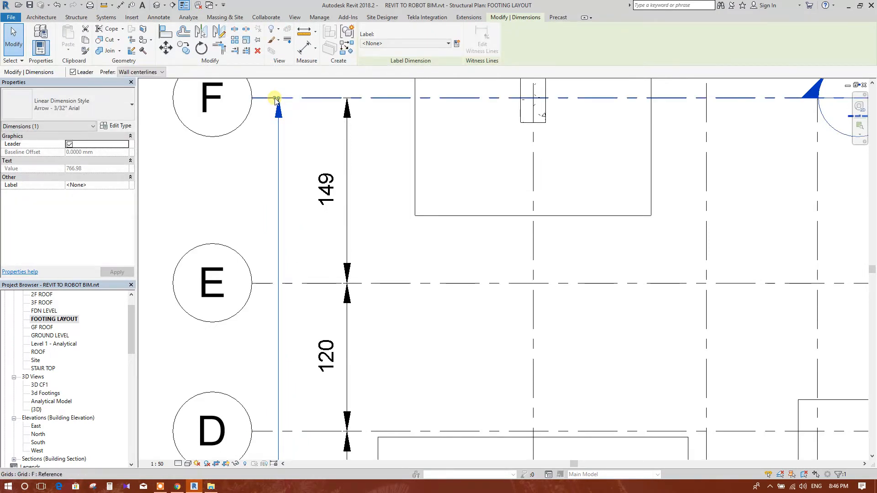
click(278, 99)
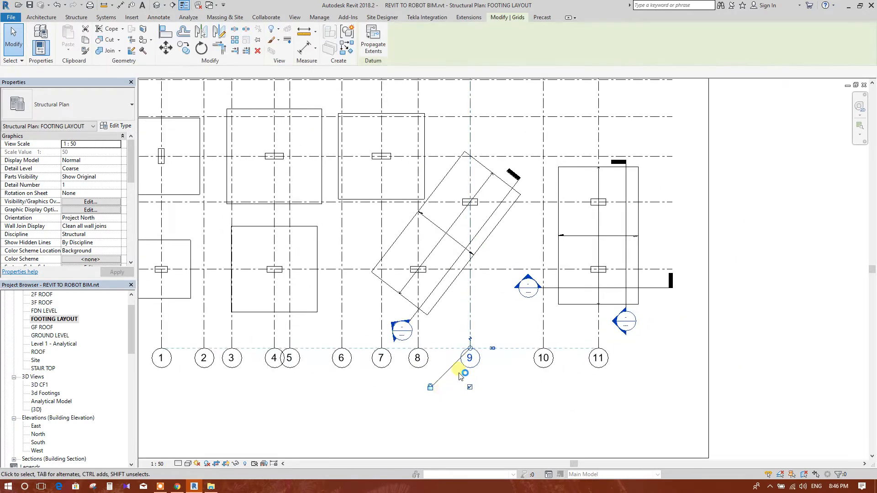
Step: Place an aligned dimension string across numbered grids 1 through 11 below the plan
click(469, 364)
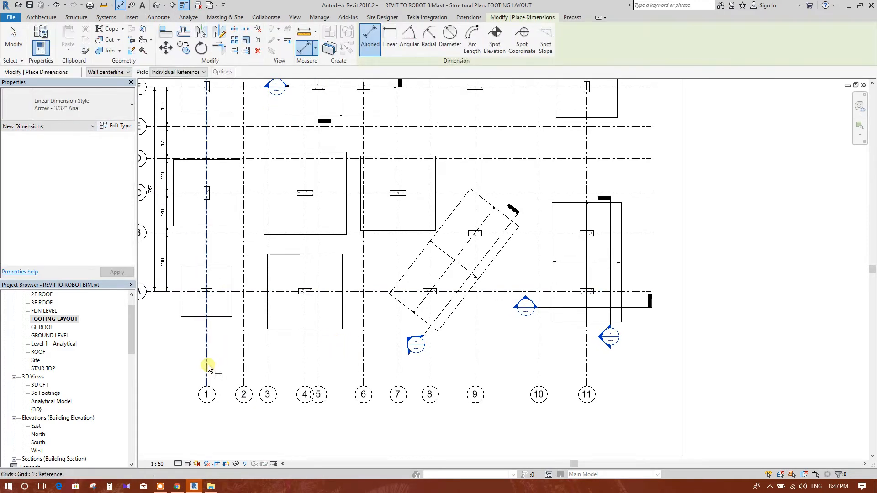
click(245, 365)
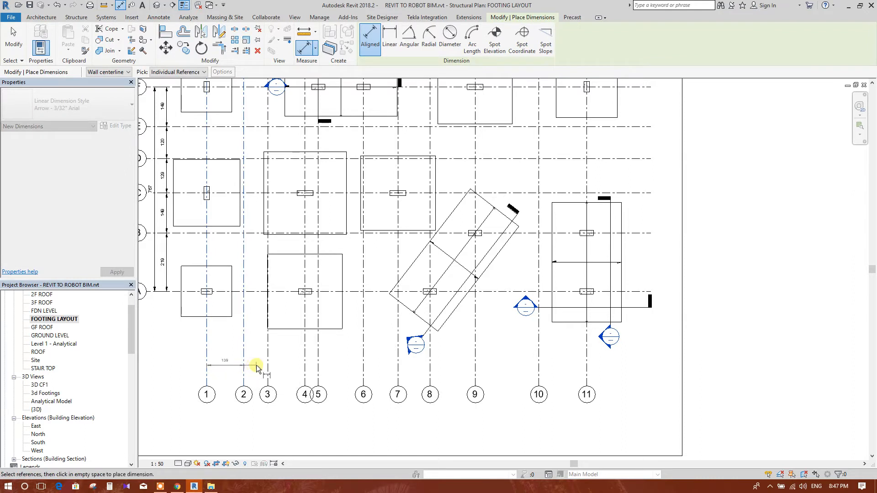
click(304, 363)
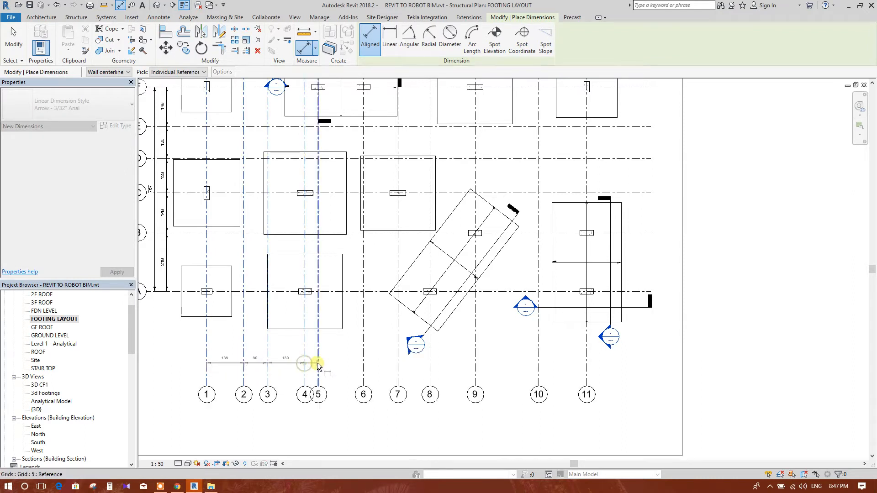
click(397, 363)
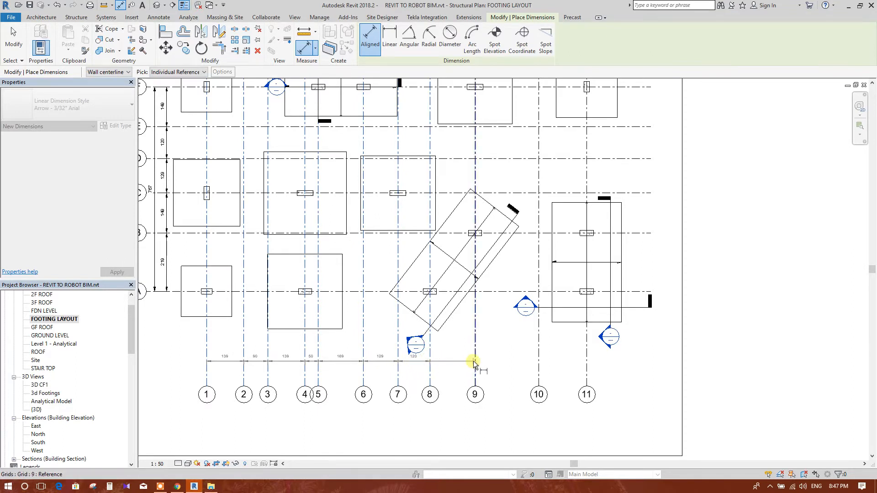
click(586, 361)
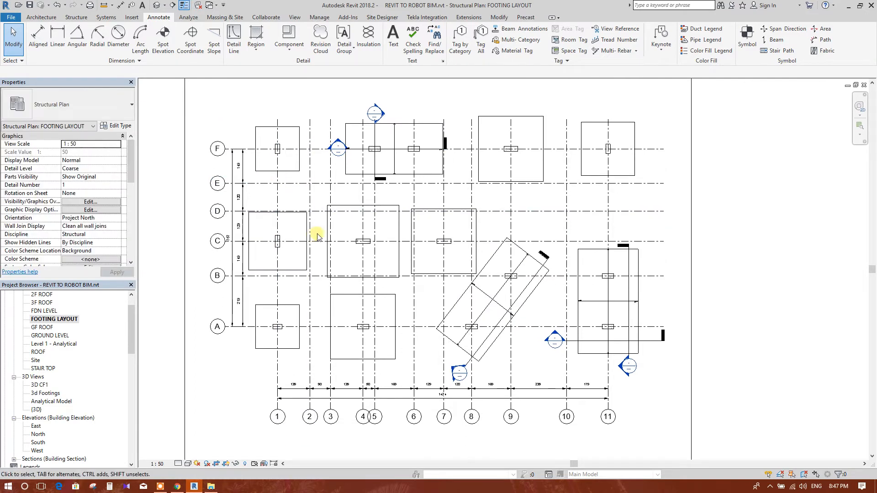
mouse_move(392, 282)
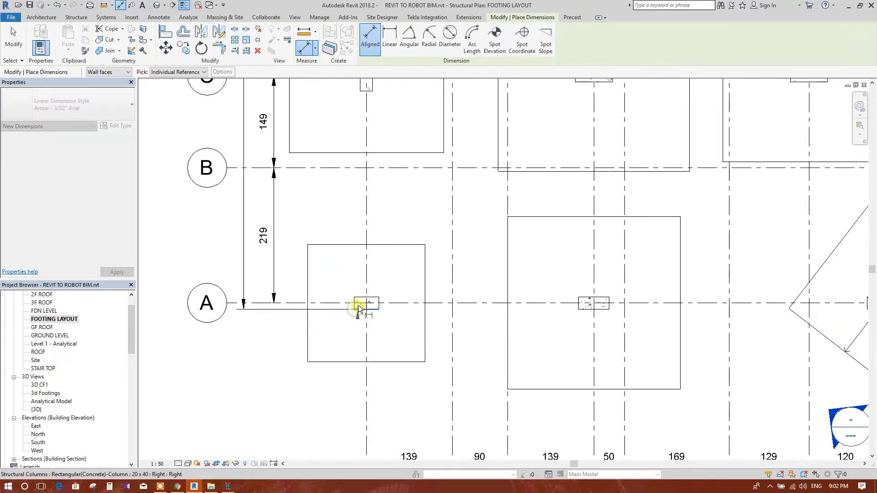
Step: Dimension 10 from grid A and 25 past grid 11 to column faces, making the overall 1469
click(363, 305)
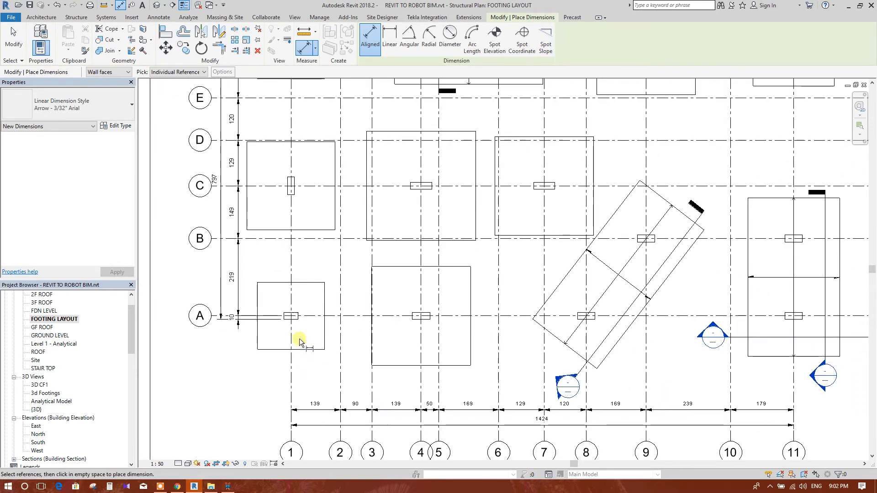
scroll(down, 3)
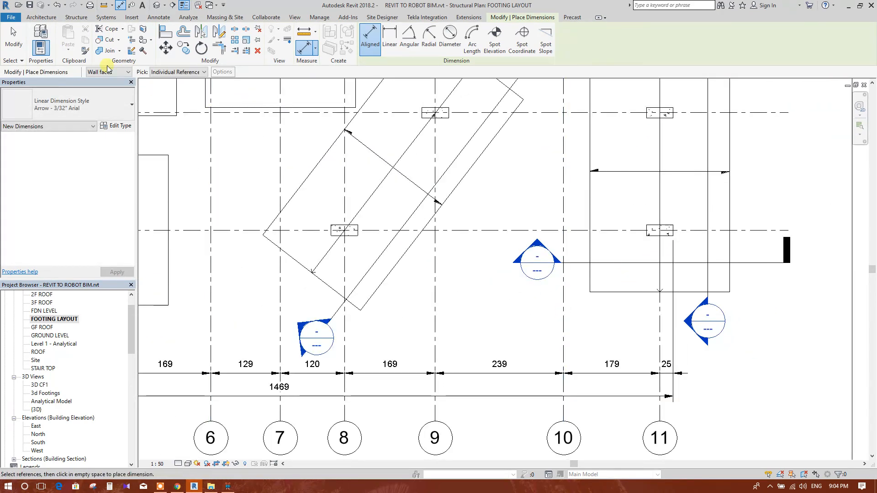
Step: Review dimension styles in the Type Selector and keep Arrow - 3/32" Arial
click(130, 71)
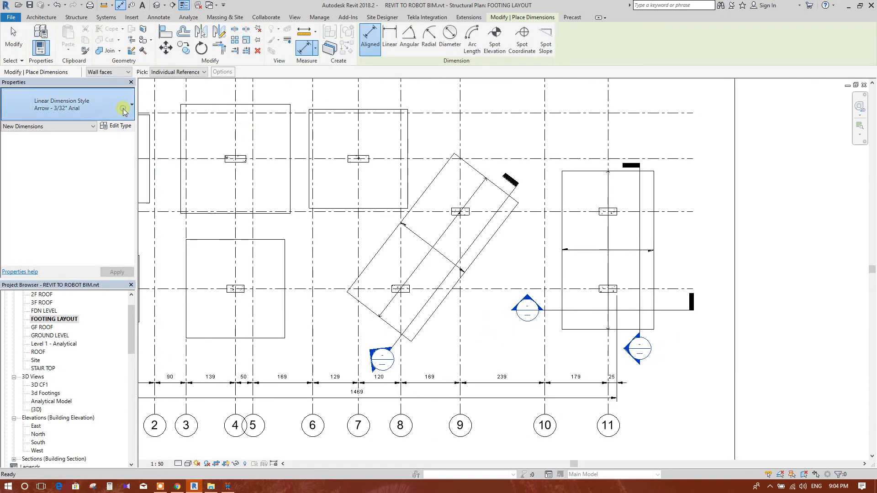
click(124, 111)
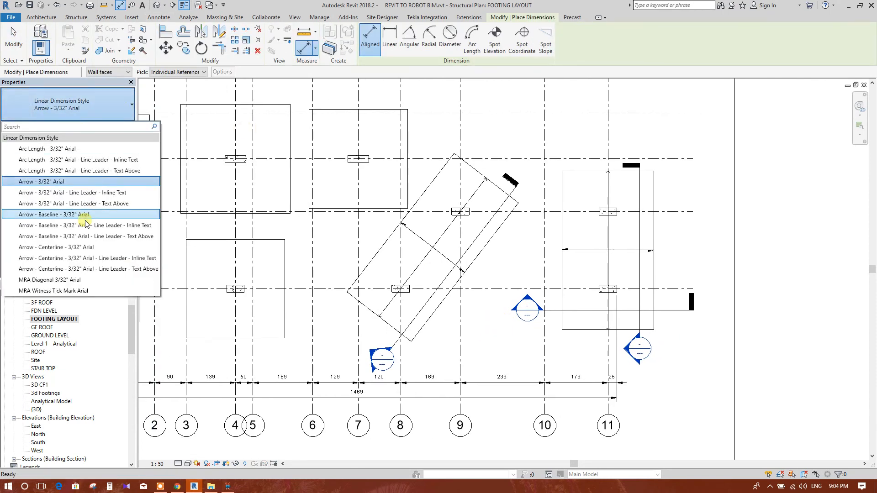
mouse_move(84, 192)
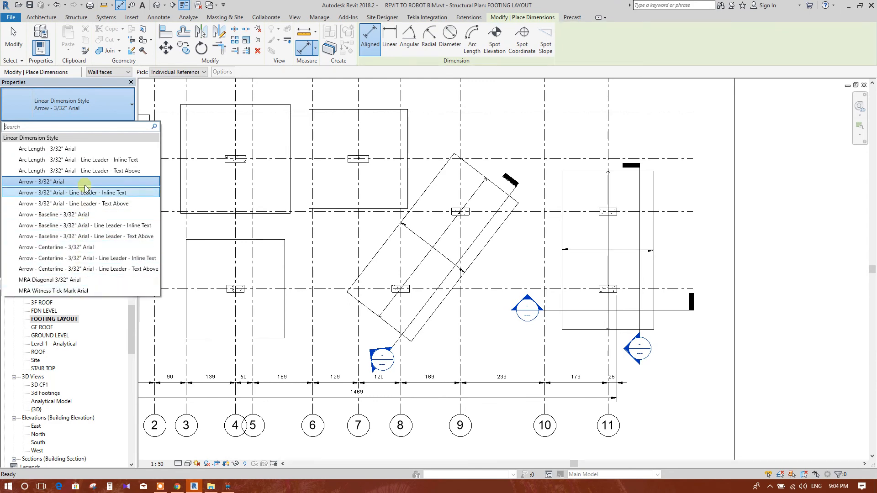
click(84, 180)
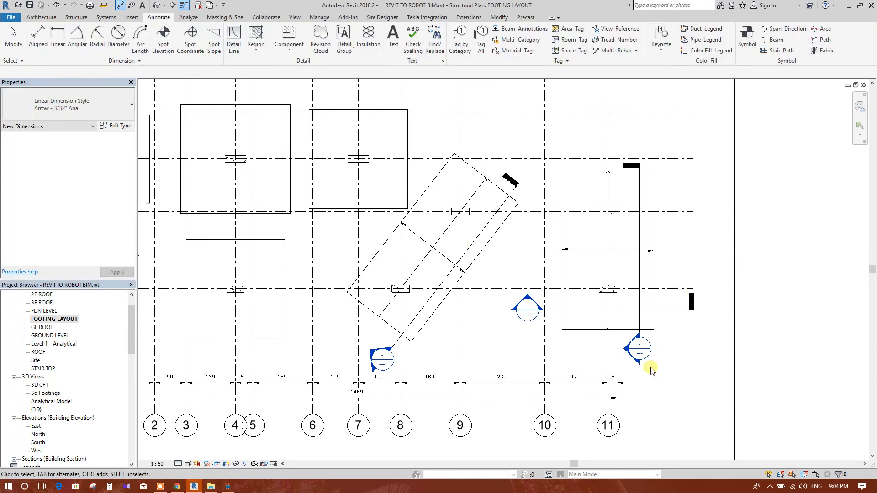